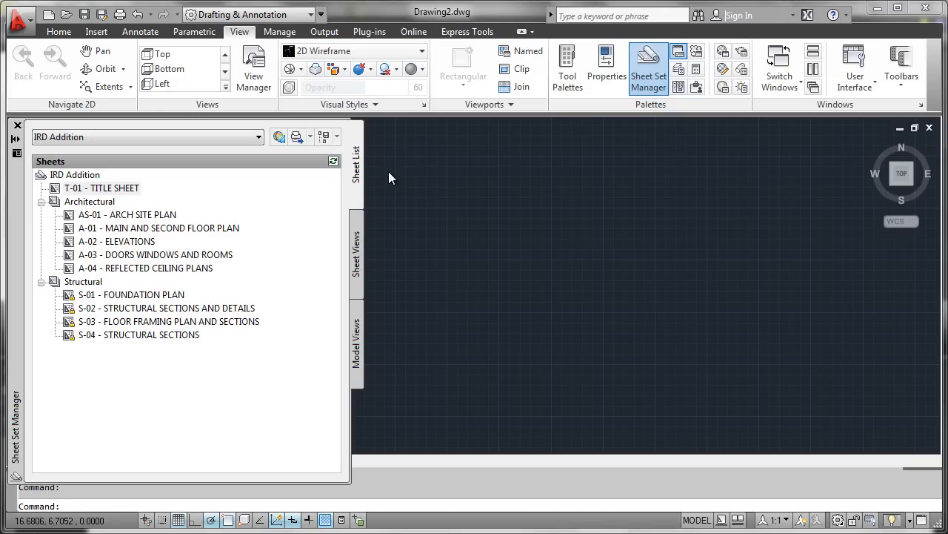
pyautogui.moveTo(397, 181)
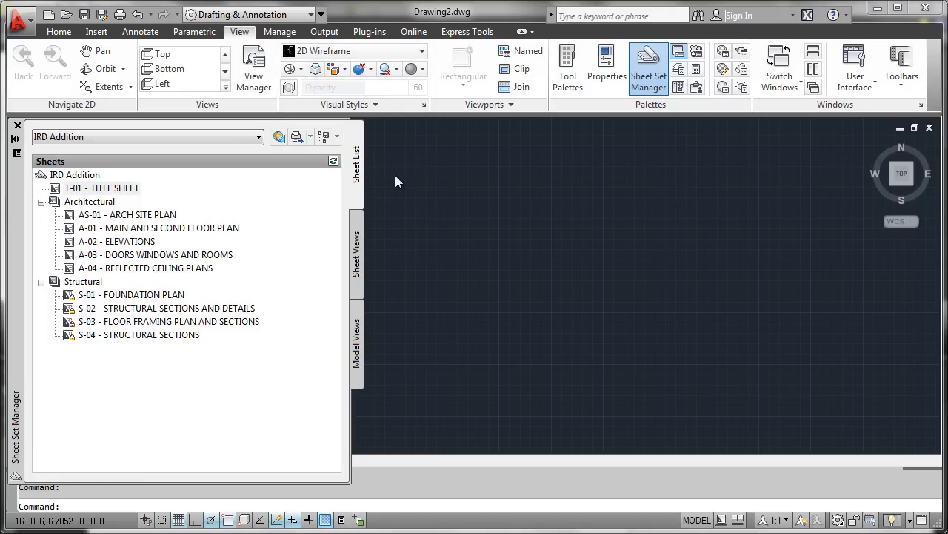
pyautogui.moveTo(75, 174)
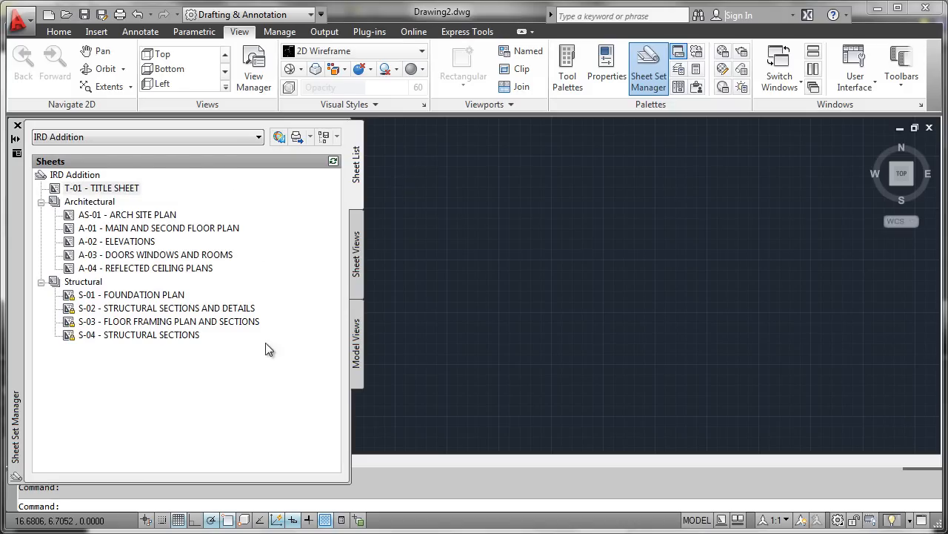
pyautogui.moveTo(418, 245)
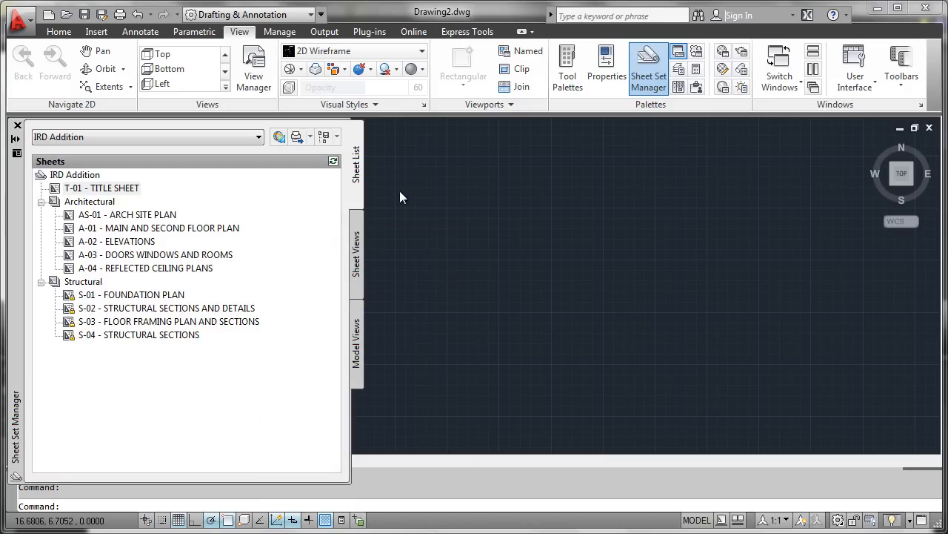
pyautogui.moveTo(150, 285)
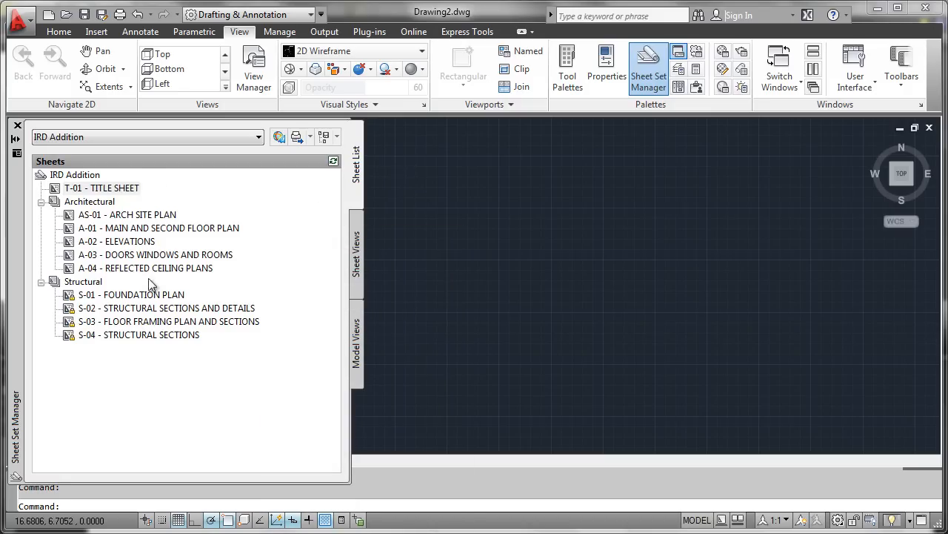
pyautogui.moveTo(406, 200)
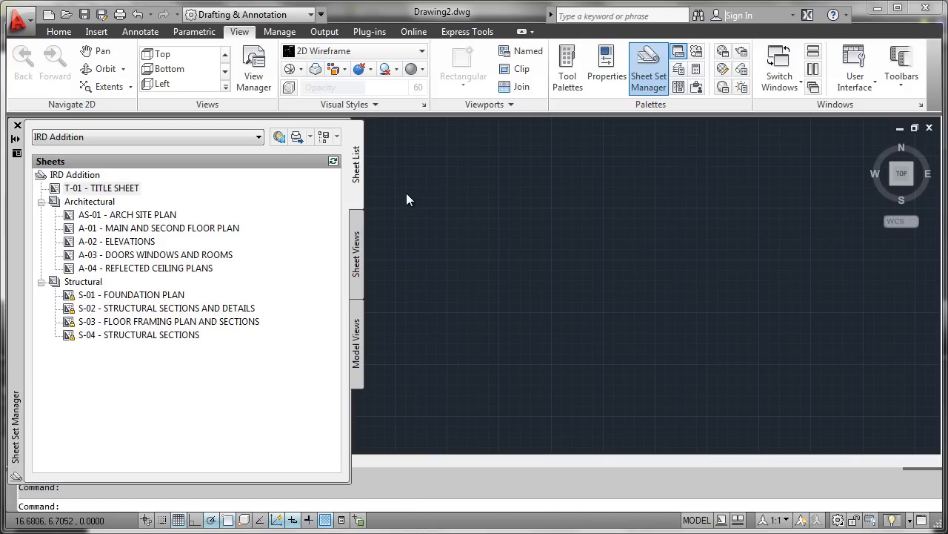
pyautogui.moveTo(132, 191)
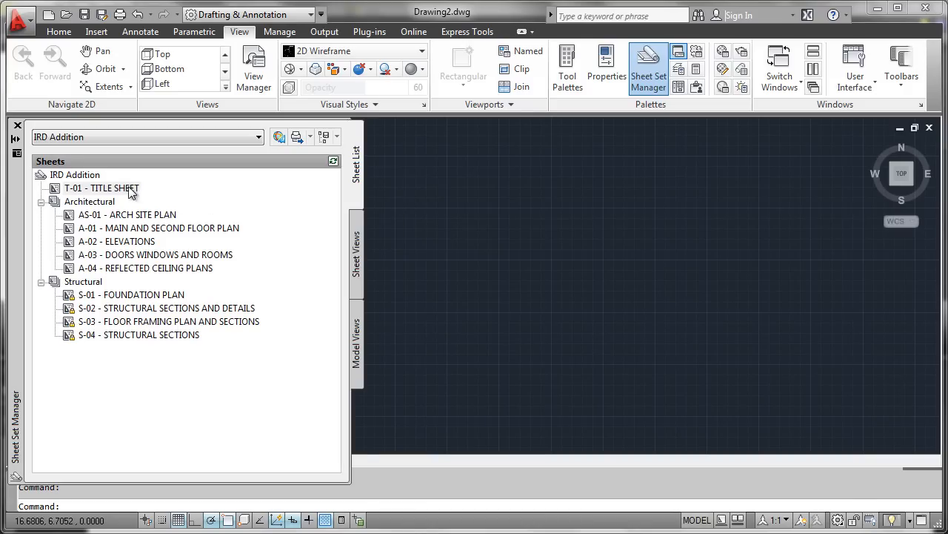
pyautogui.moveTo(156, 246)
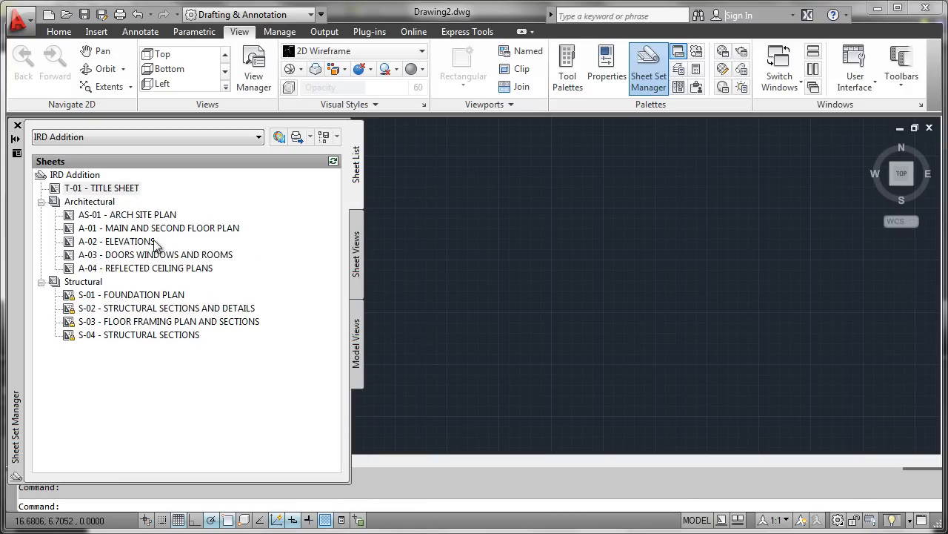
pyautogui.moveTo(269, 205)
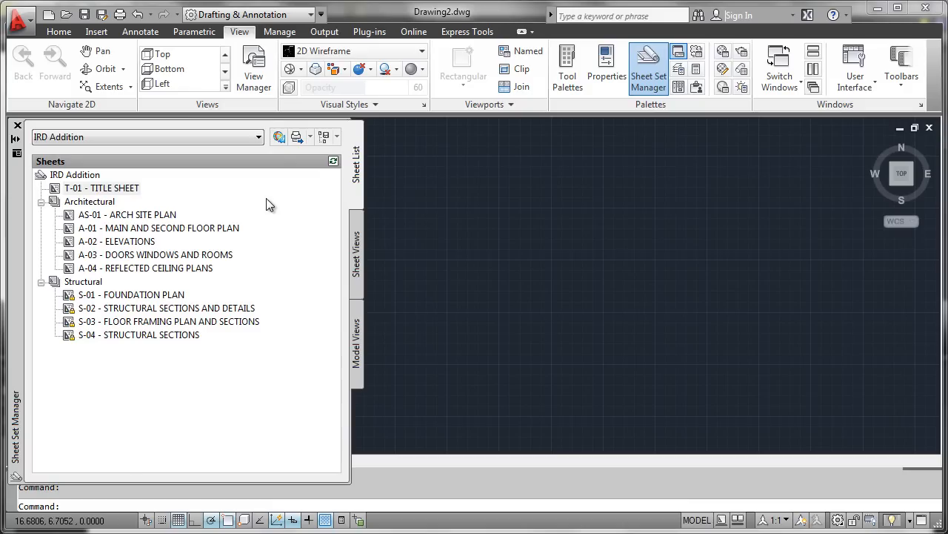
pyautogui.moveTo(383, 193)
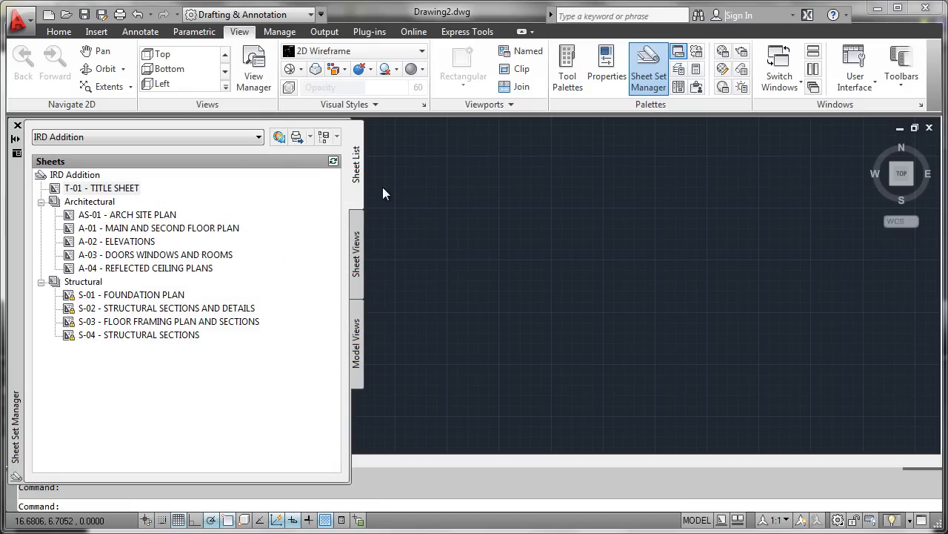
pyautogui.moveTo(234, 216)
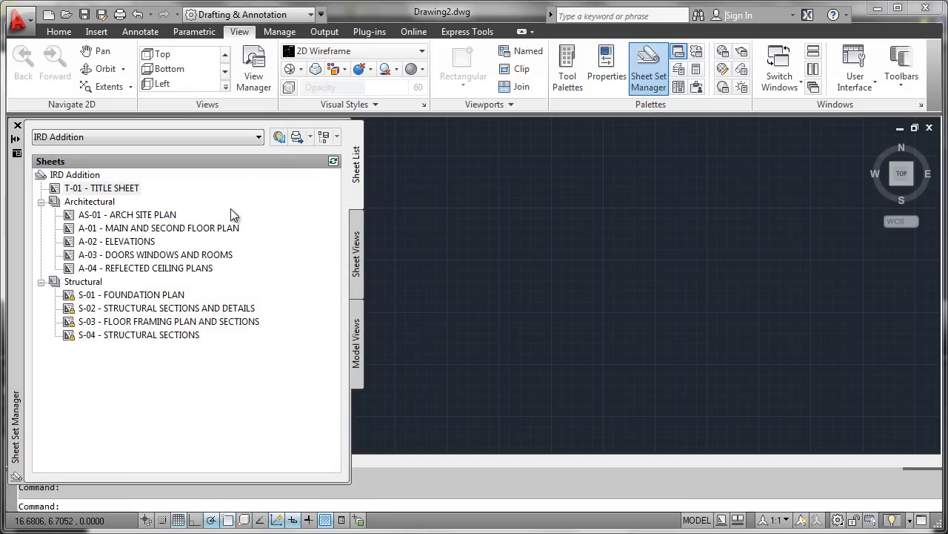
pyautogui.moveTo(405, 223)
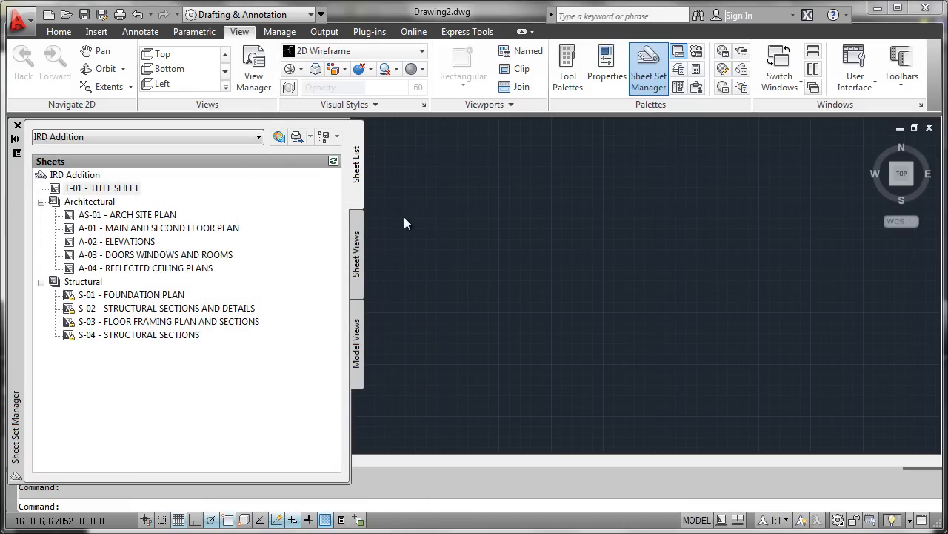
pyautogui.moveTo(384, 214)
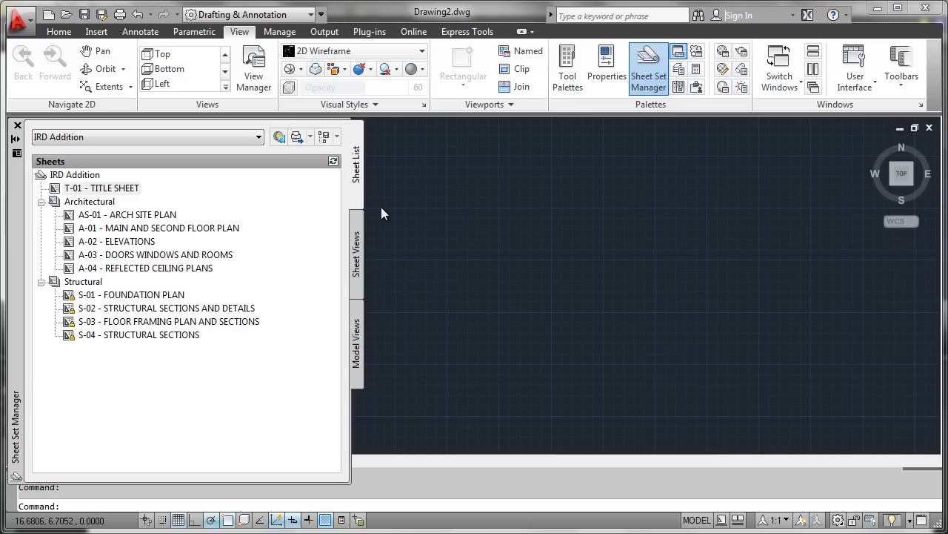
pyautogui.moveTo(363, 221)
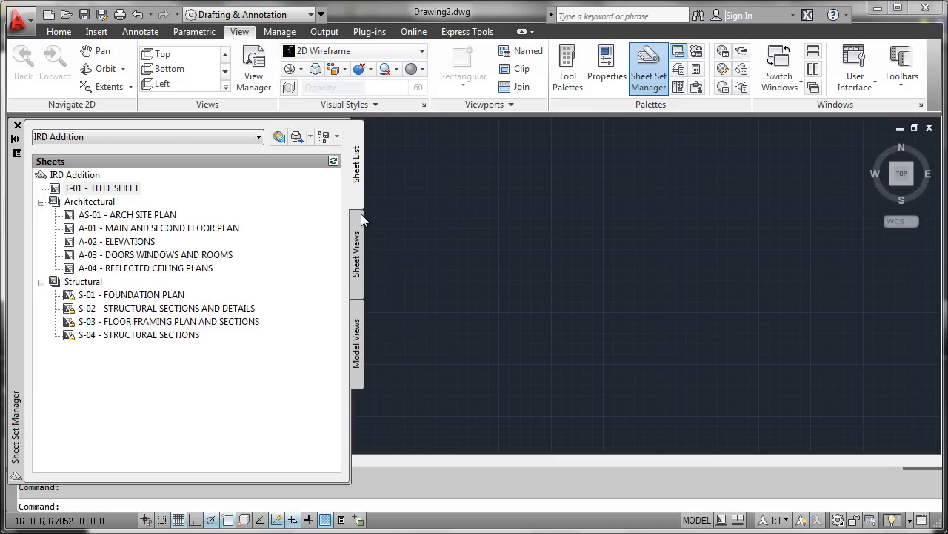
pyautogui.moveTo(171, 261)
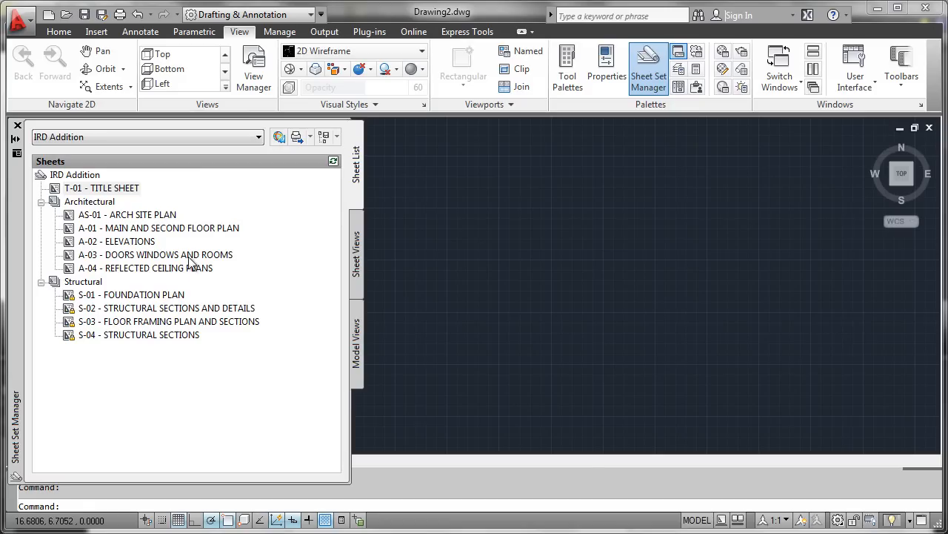
pyautogui.moveTo(389, 198)
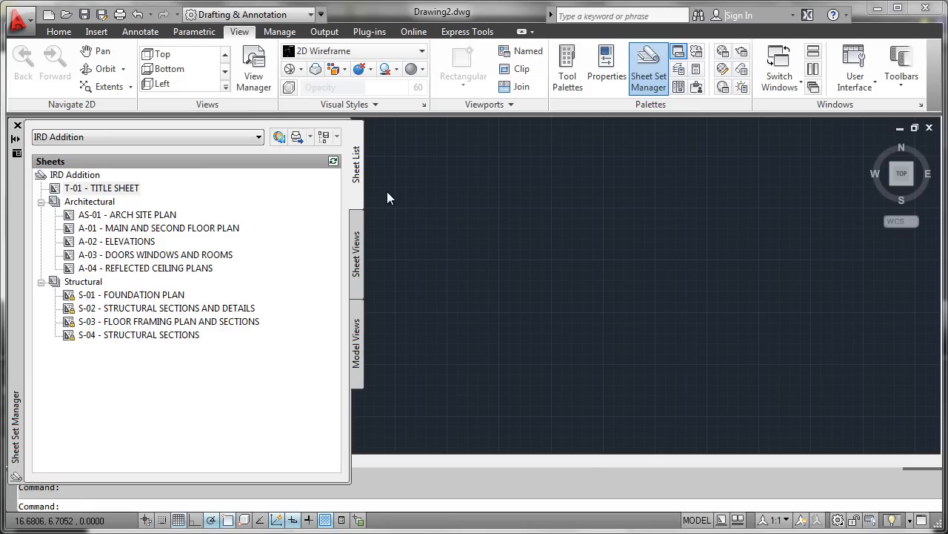
pyautogui.moveTo(234, 187)
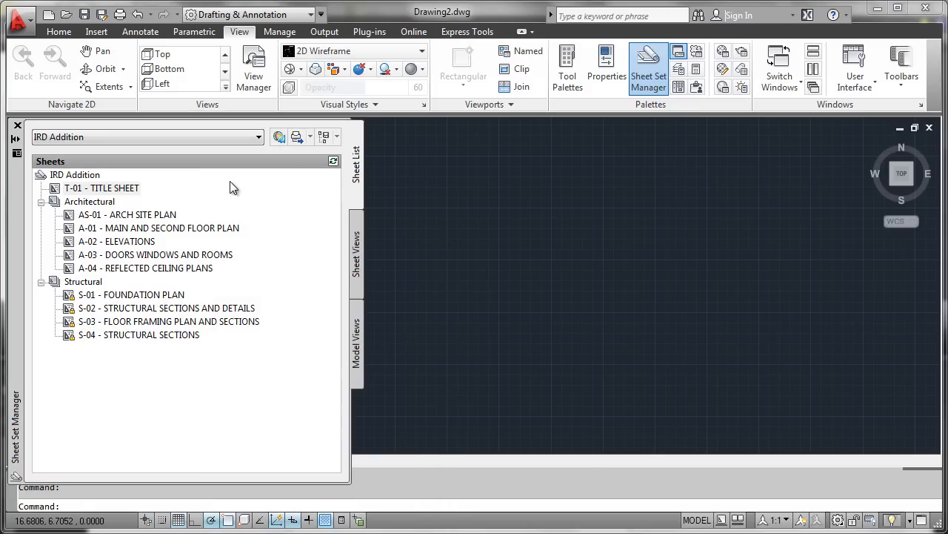
pyautogui.moveTo(146, 183)
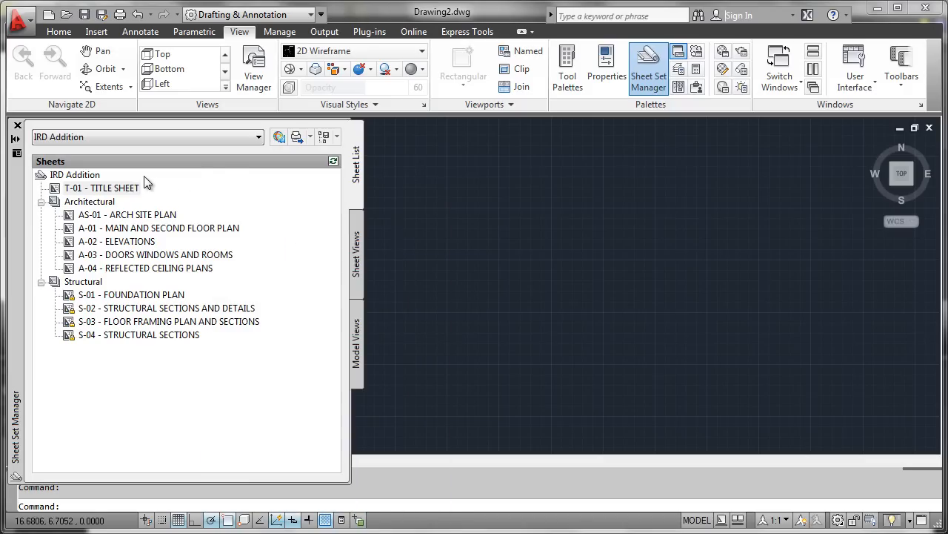
pyautogui.moveTo(102, 187)
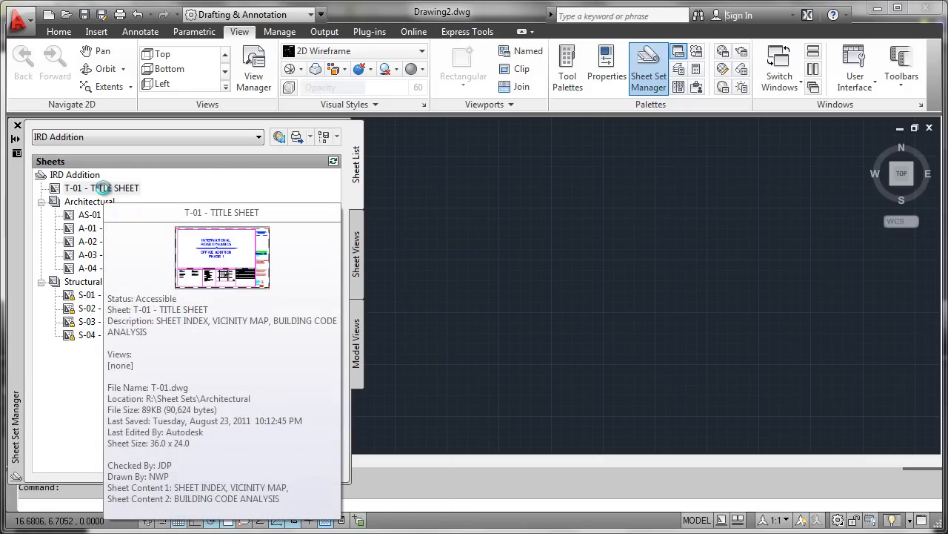
# Step: Open the T-01 title sheet from the Sheet Set Manager for editing
pyautogui.doubleClick(102, 188)
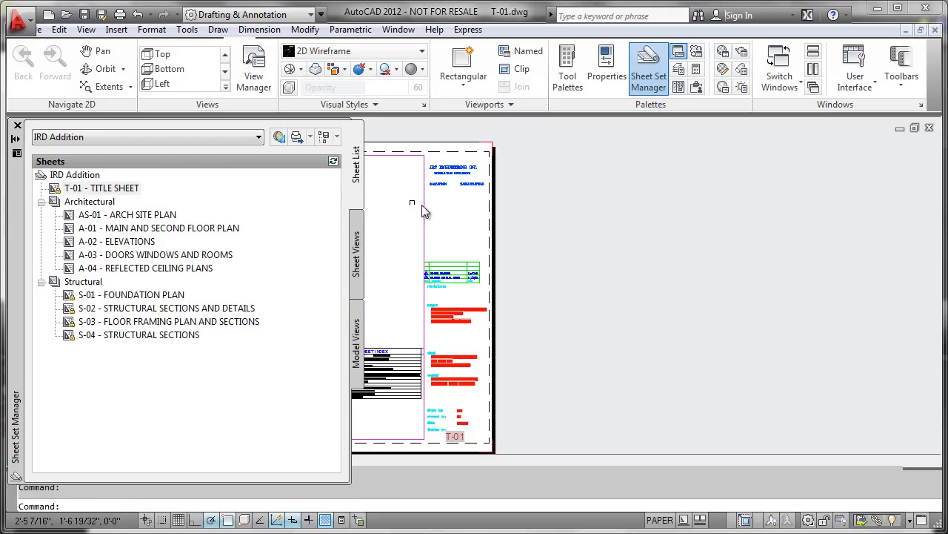
pyautogui.moveTo(287, 215)
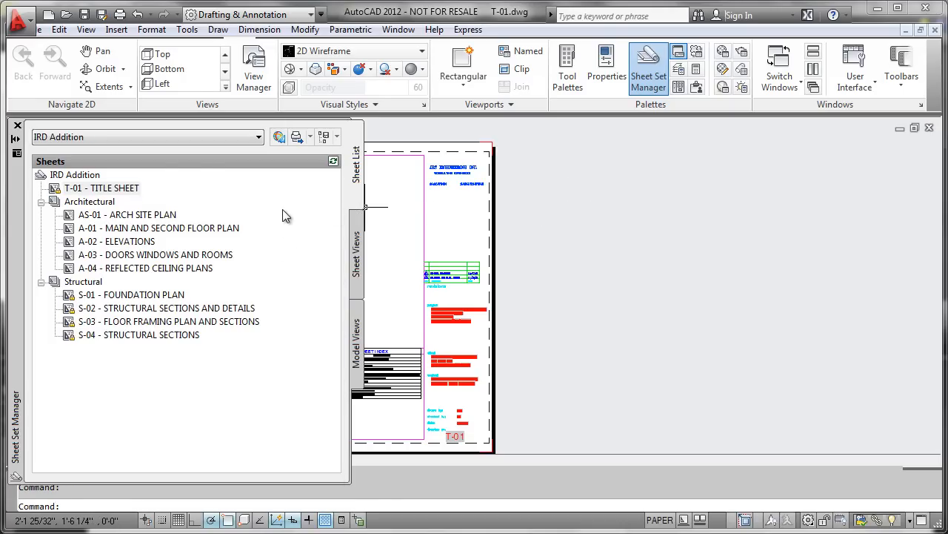
pyautogui.moveTo(296, 214)
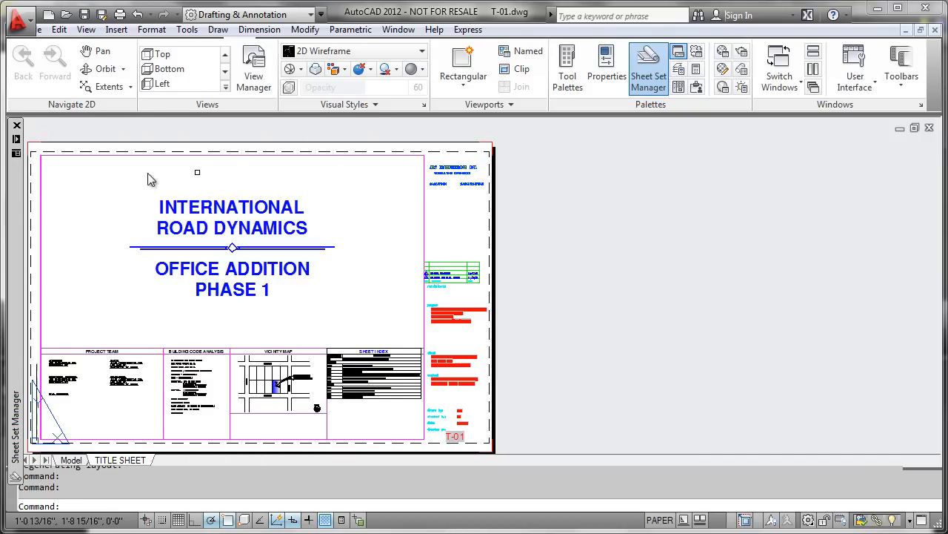
pyautogui.moveTo(286, 181)
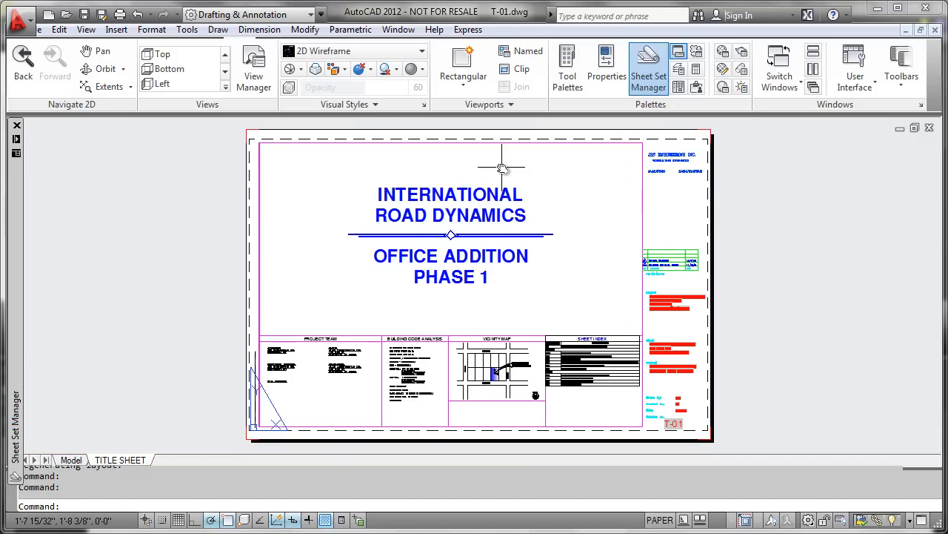
pyautogui.moveTo(316, 137)
pyautogui.write('w')
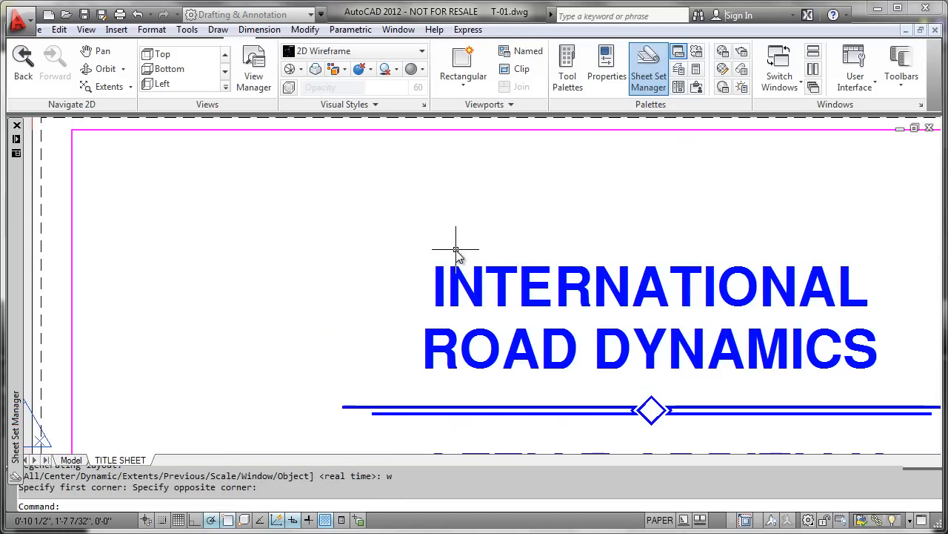
pyautogui.moveTo(197, 267)
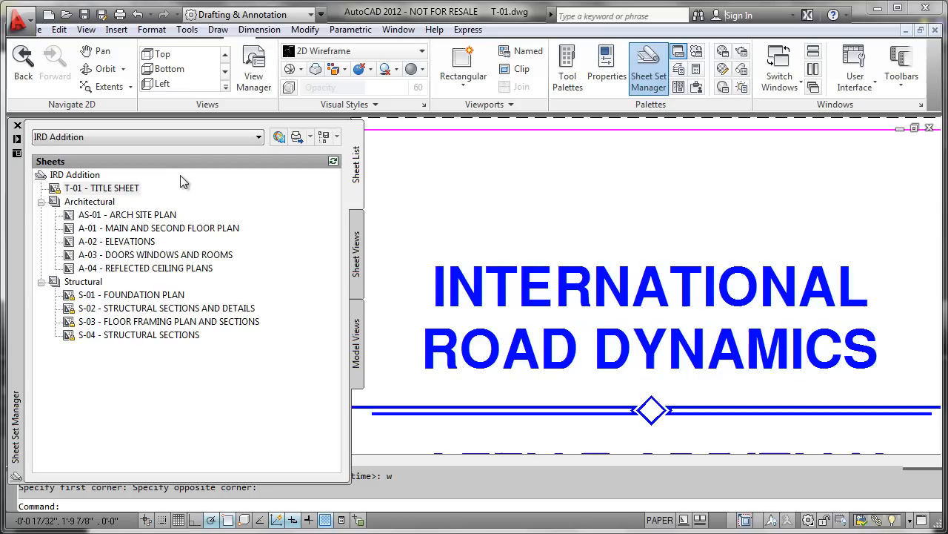
pyautogui.moveTo(101, 188)
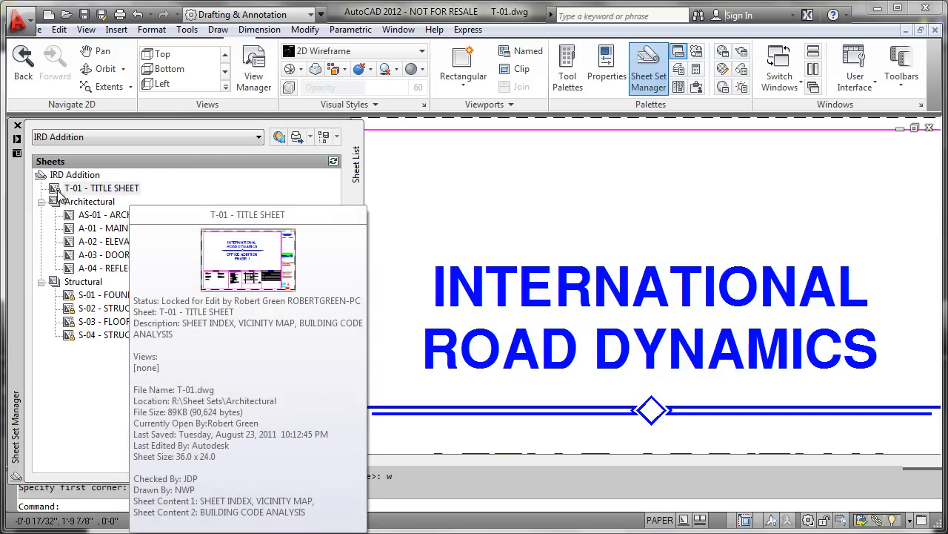
pyautogui.moveTo(120, 193)
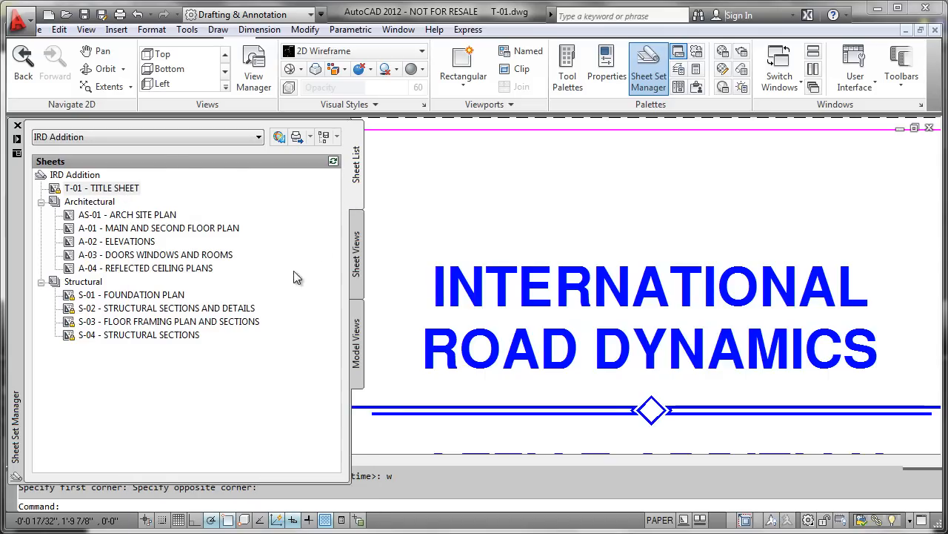
pyautogui.moveTo(179, 353)
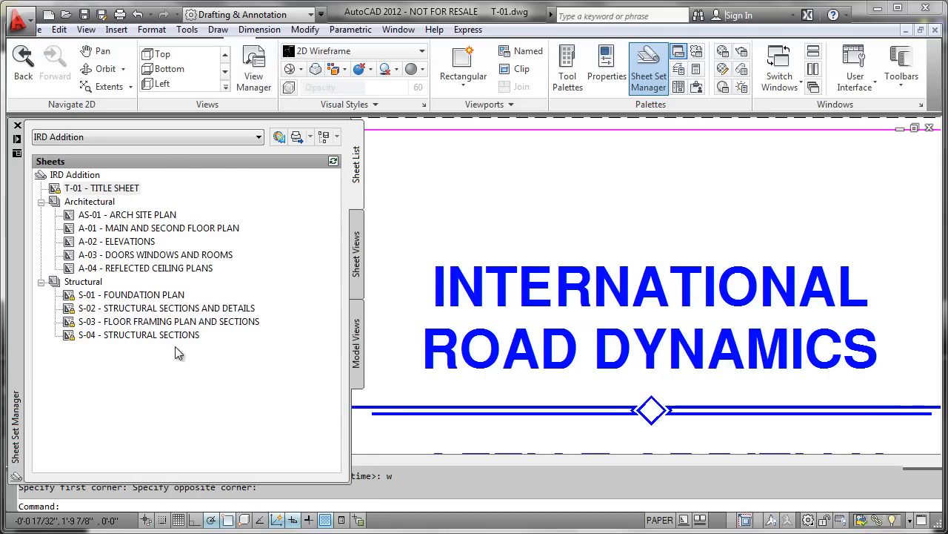
pyautogui.moveTo(337, 284)
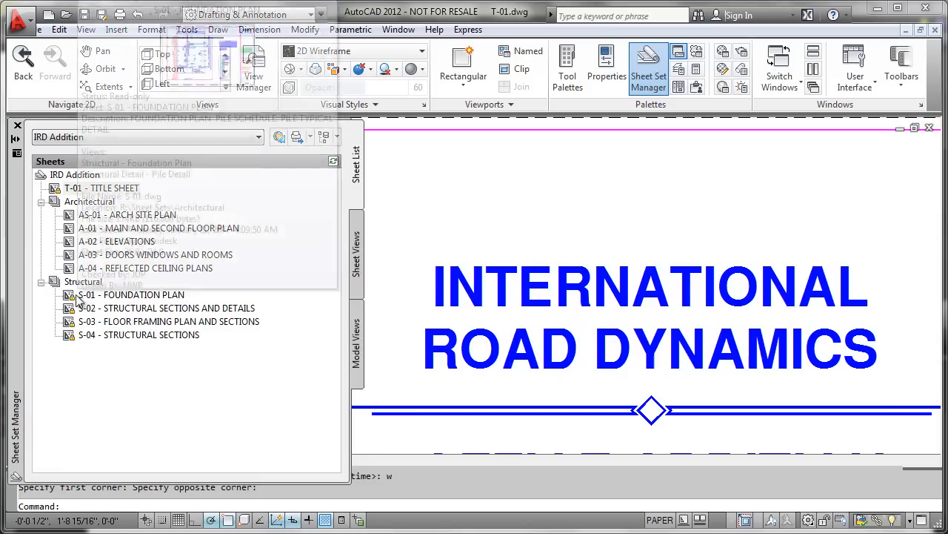
pyautogui.moveTo(167, 308)
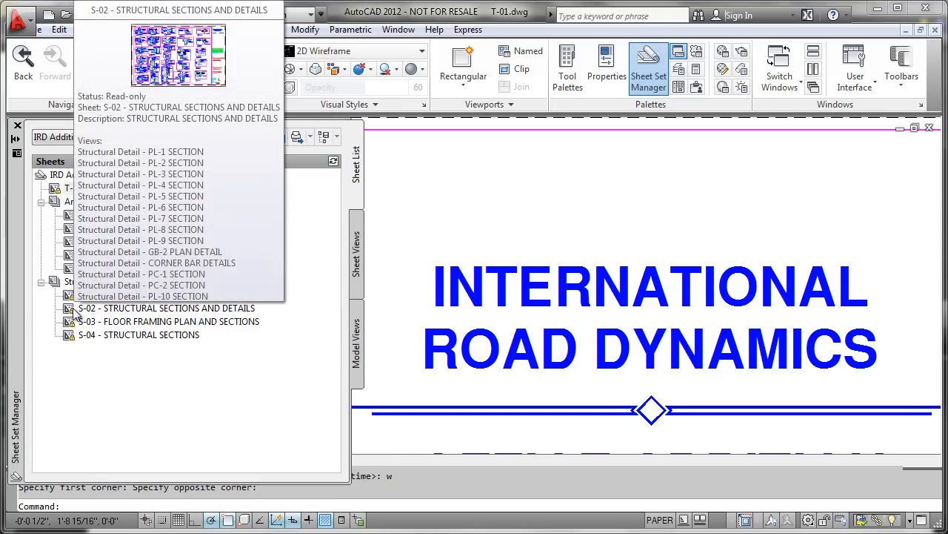
pyautogui.moveTo(169, 321)
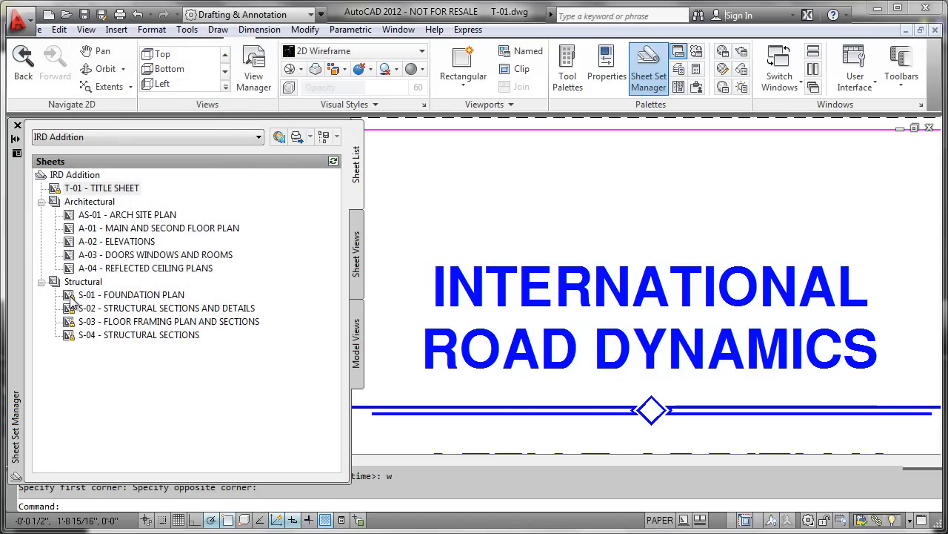
pyautogui.moveTo(131, 294)
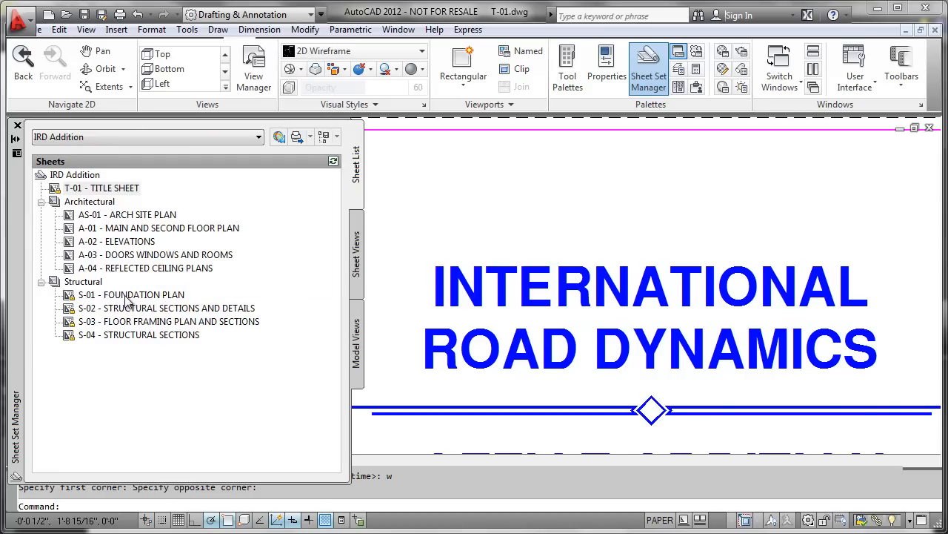
# Step: Open S-01 Foundation Plan from the Sheet Set Manager, accepting read-only access
pyautogui.doubleClick(136, 294)
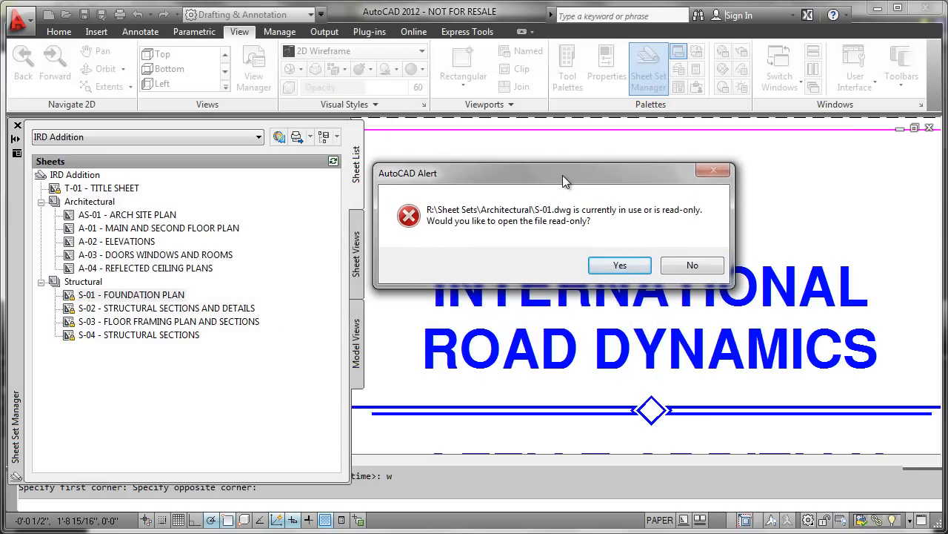
pyautogui.moveTo(620, 266)
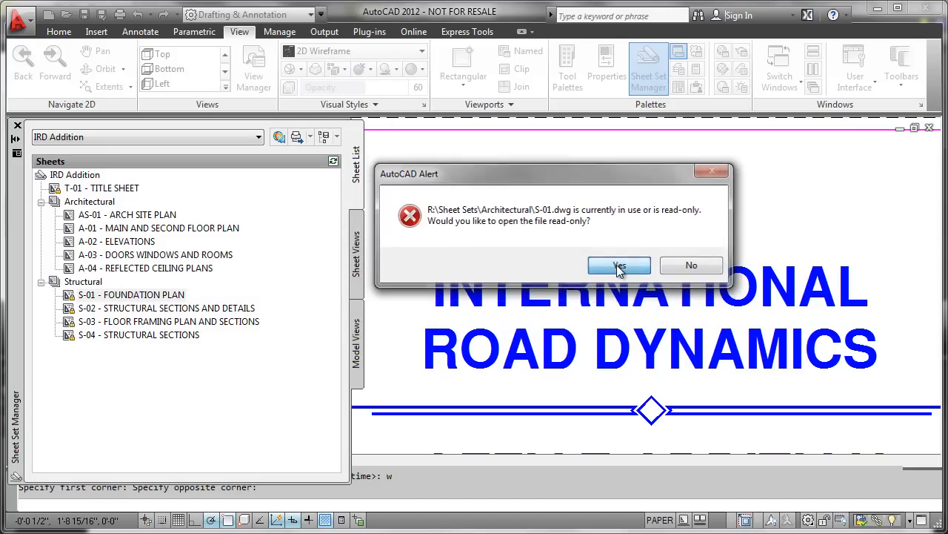
pyautogui.click(620, 265)
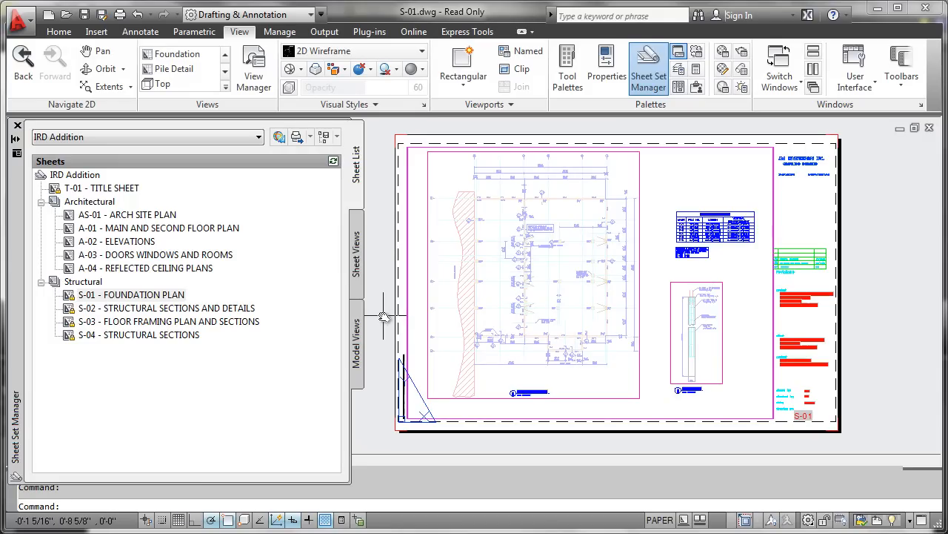
pyautogui.moveTo(219, 302)
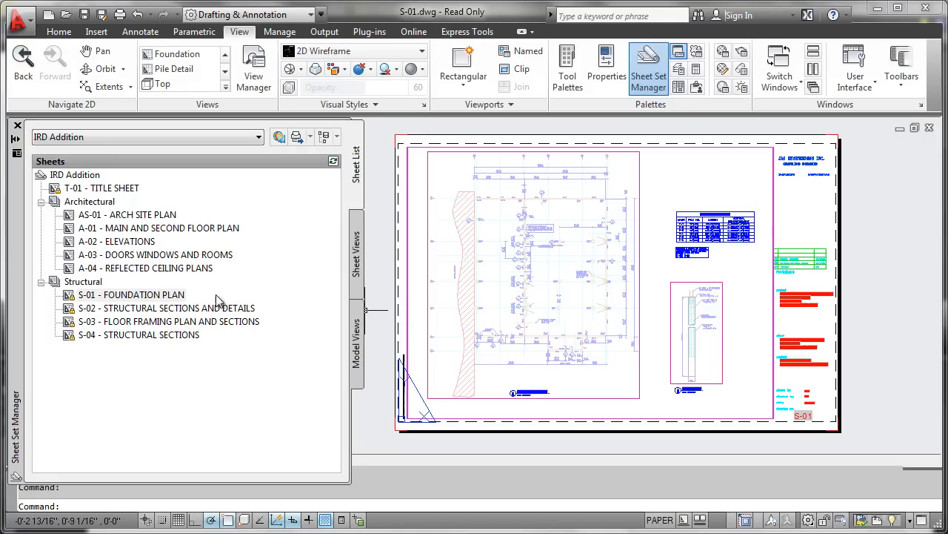
pyautogui.moveTo(350, 183)
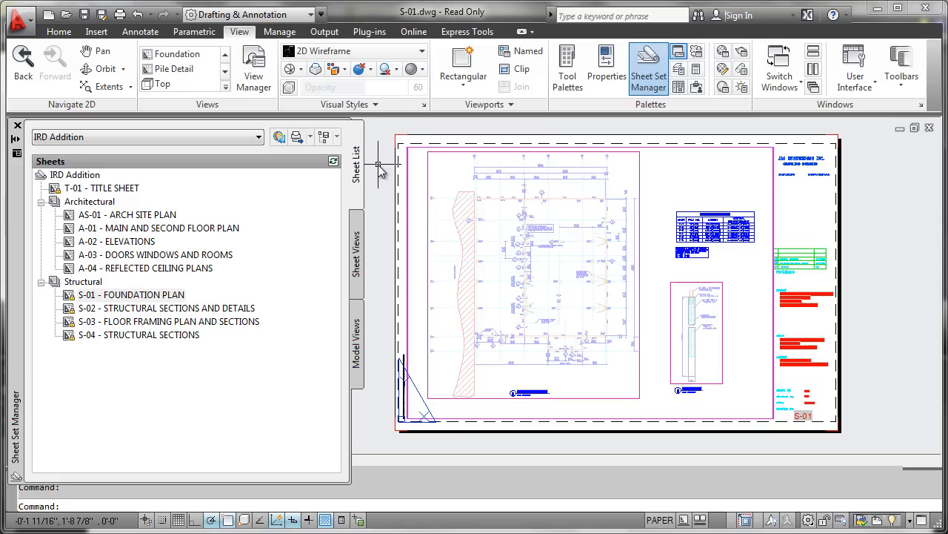
pyautogui.moveTo(275, 196)
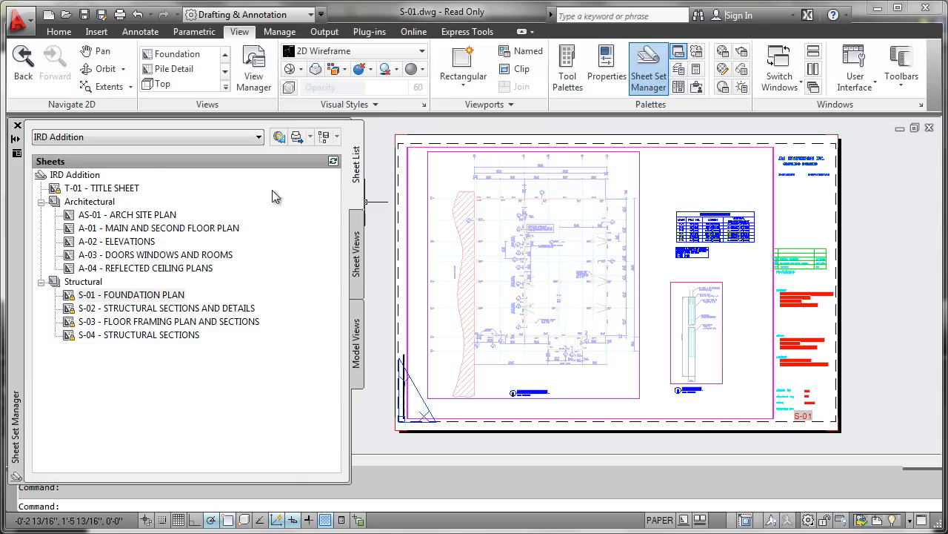
pyautogui.moveTo(382, 174)
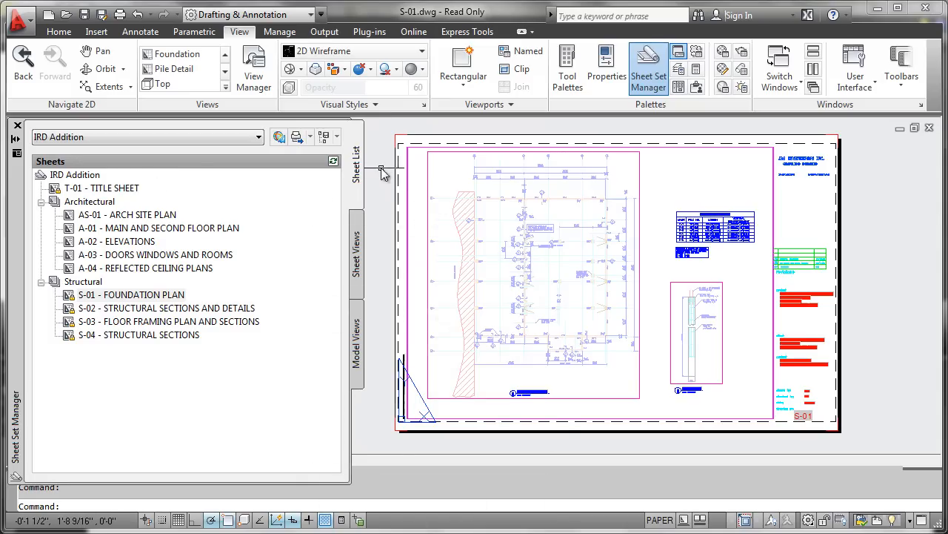
pyautogui.moveTo(378, 282)
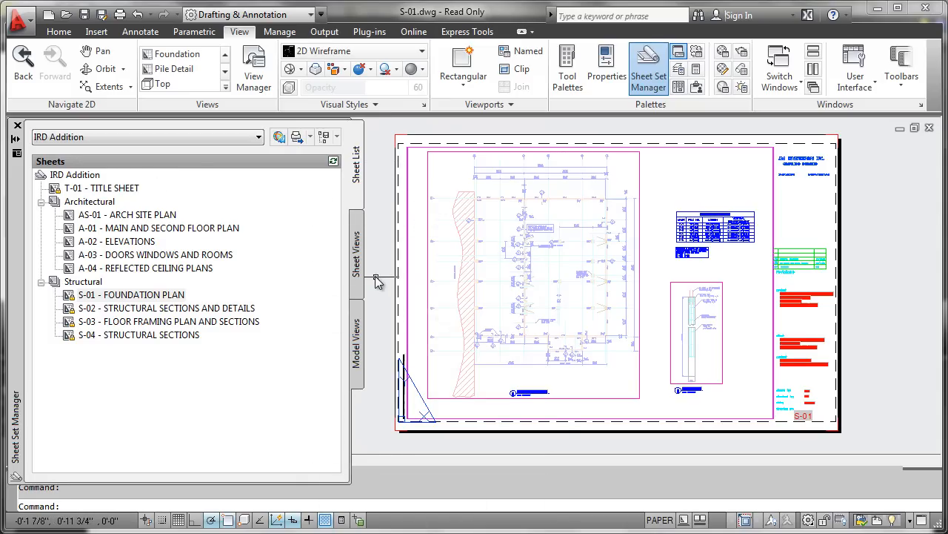